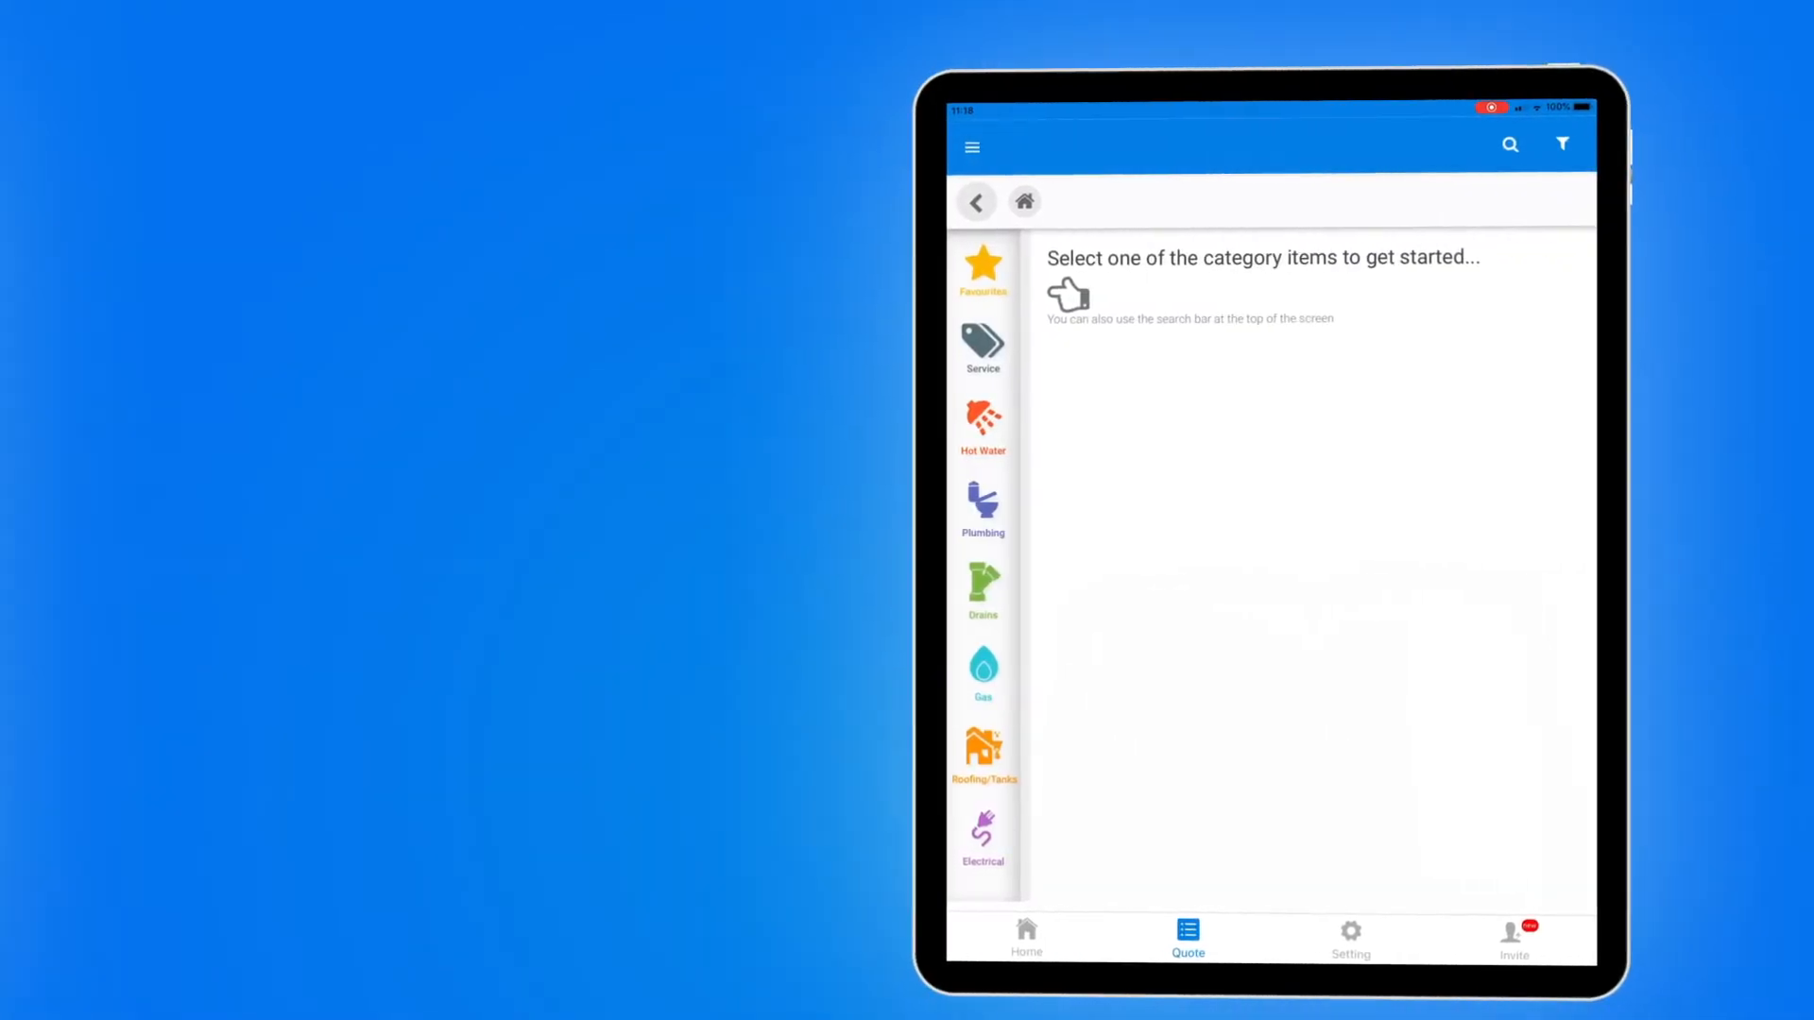
- Browse the Hot Water section of the price book and bring up draft quote 100188/3
left_click(982, 425)
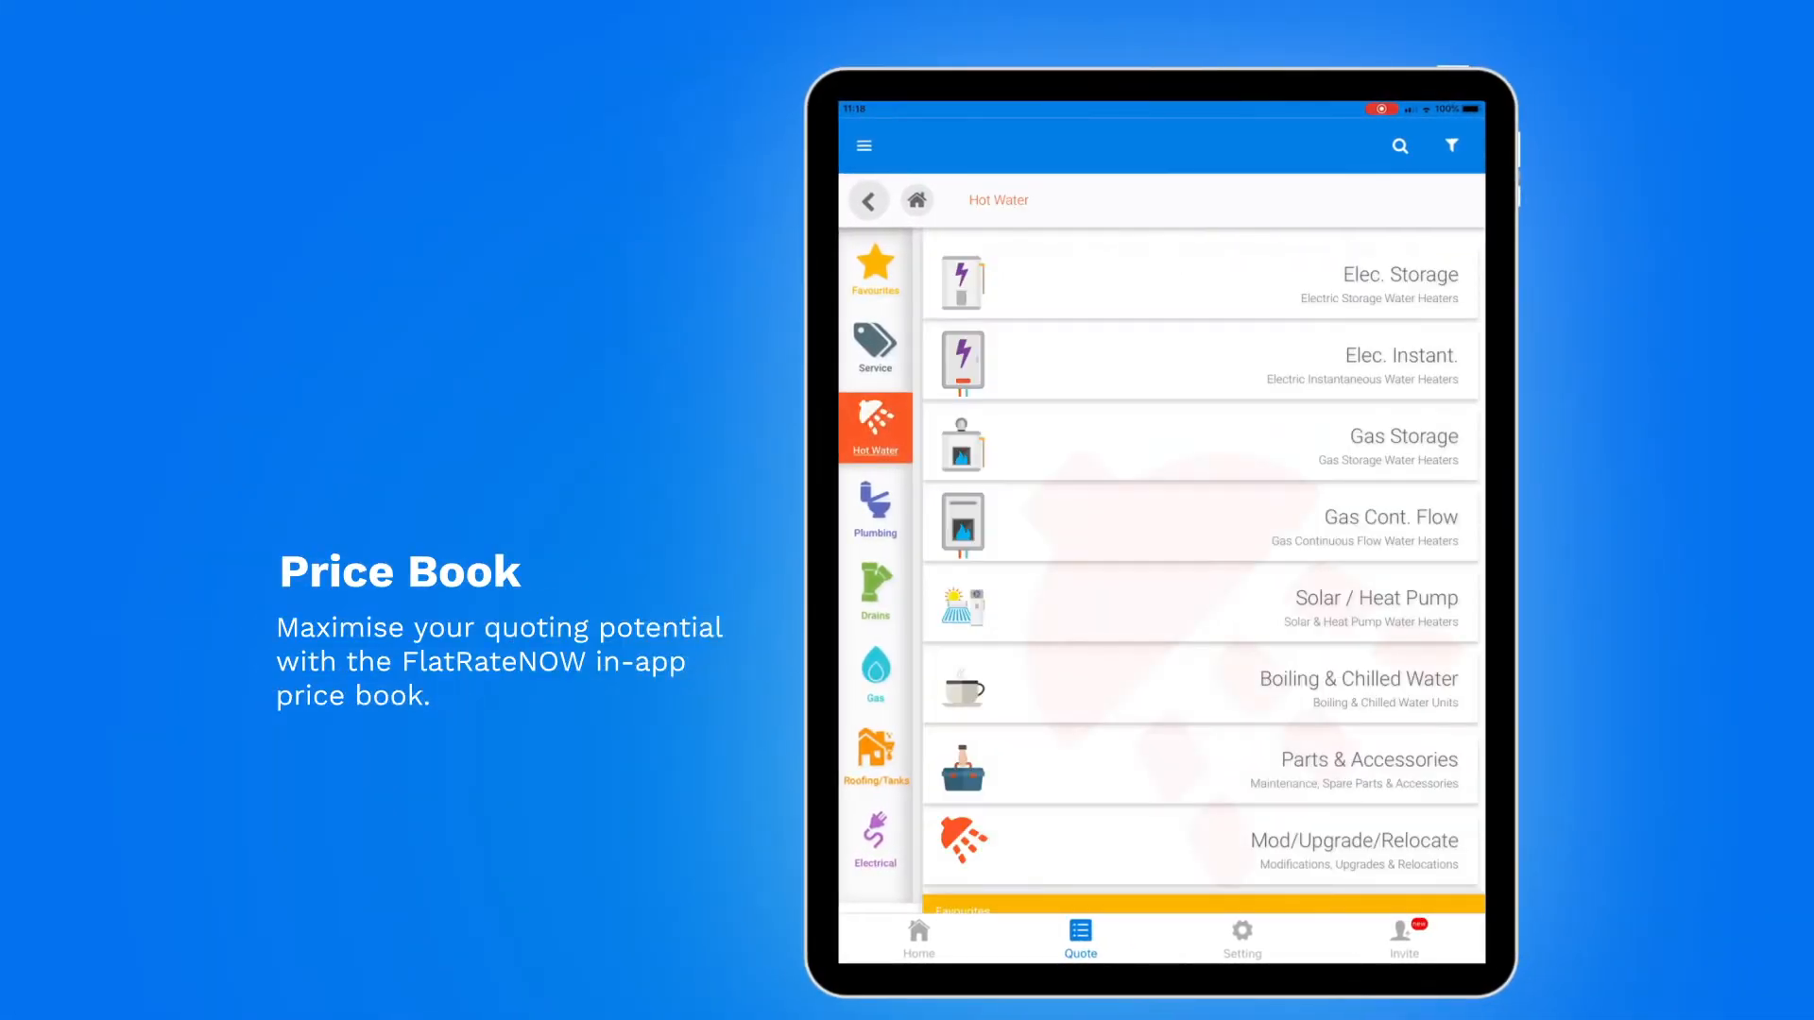
left_click(875, 508)
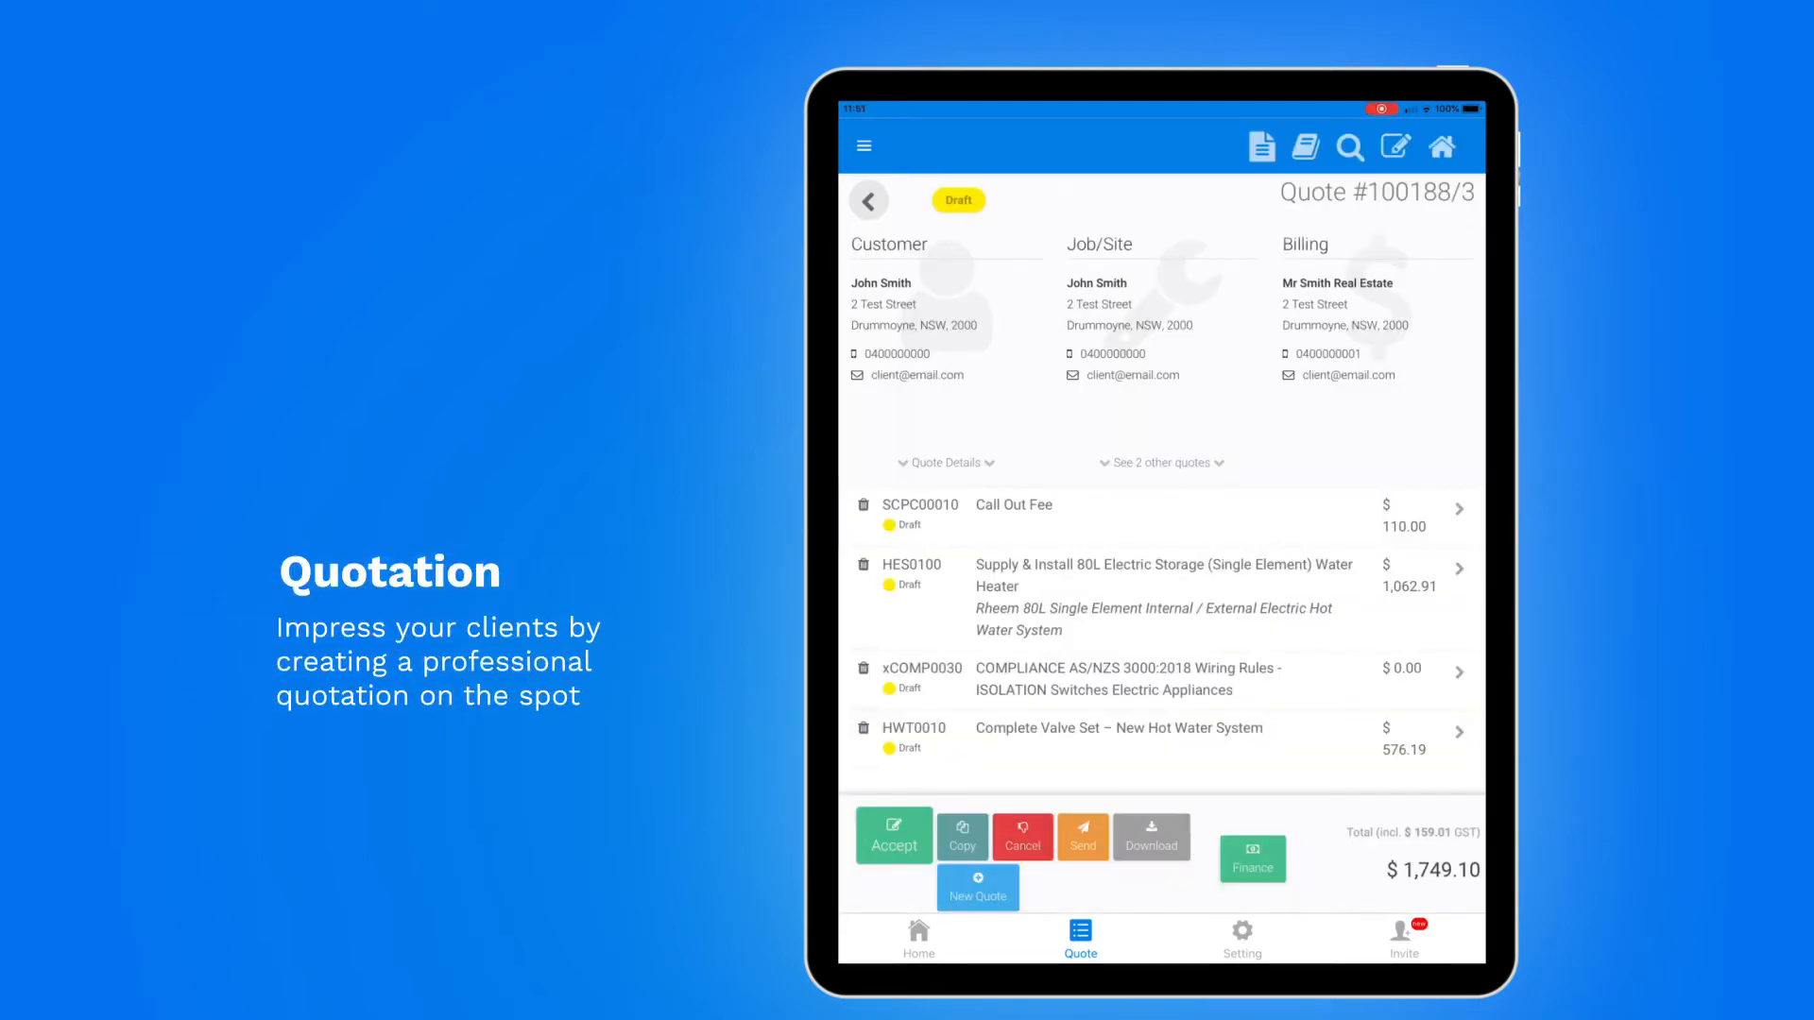
- Preview the quote document from the download options, then return to the quote menu
left_click(1151, 837)
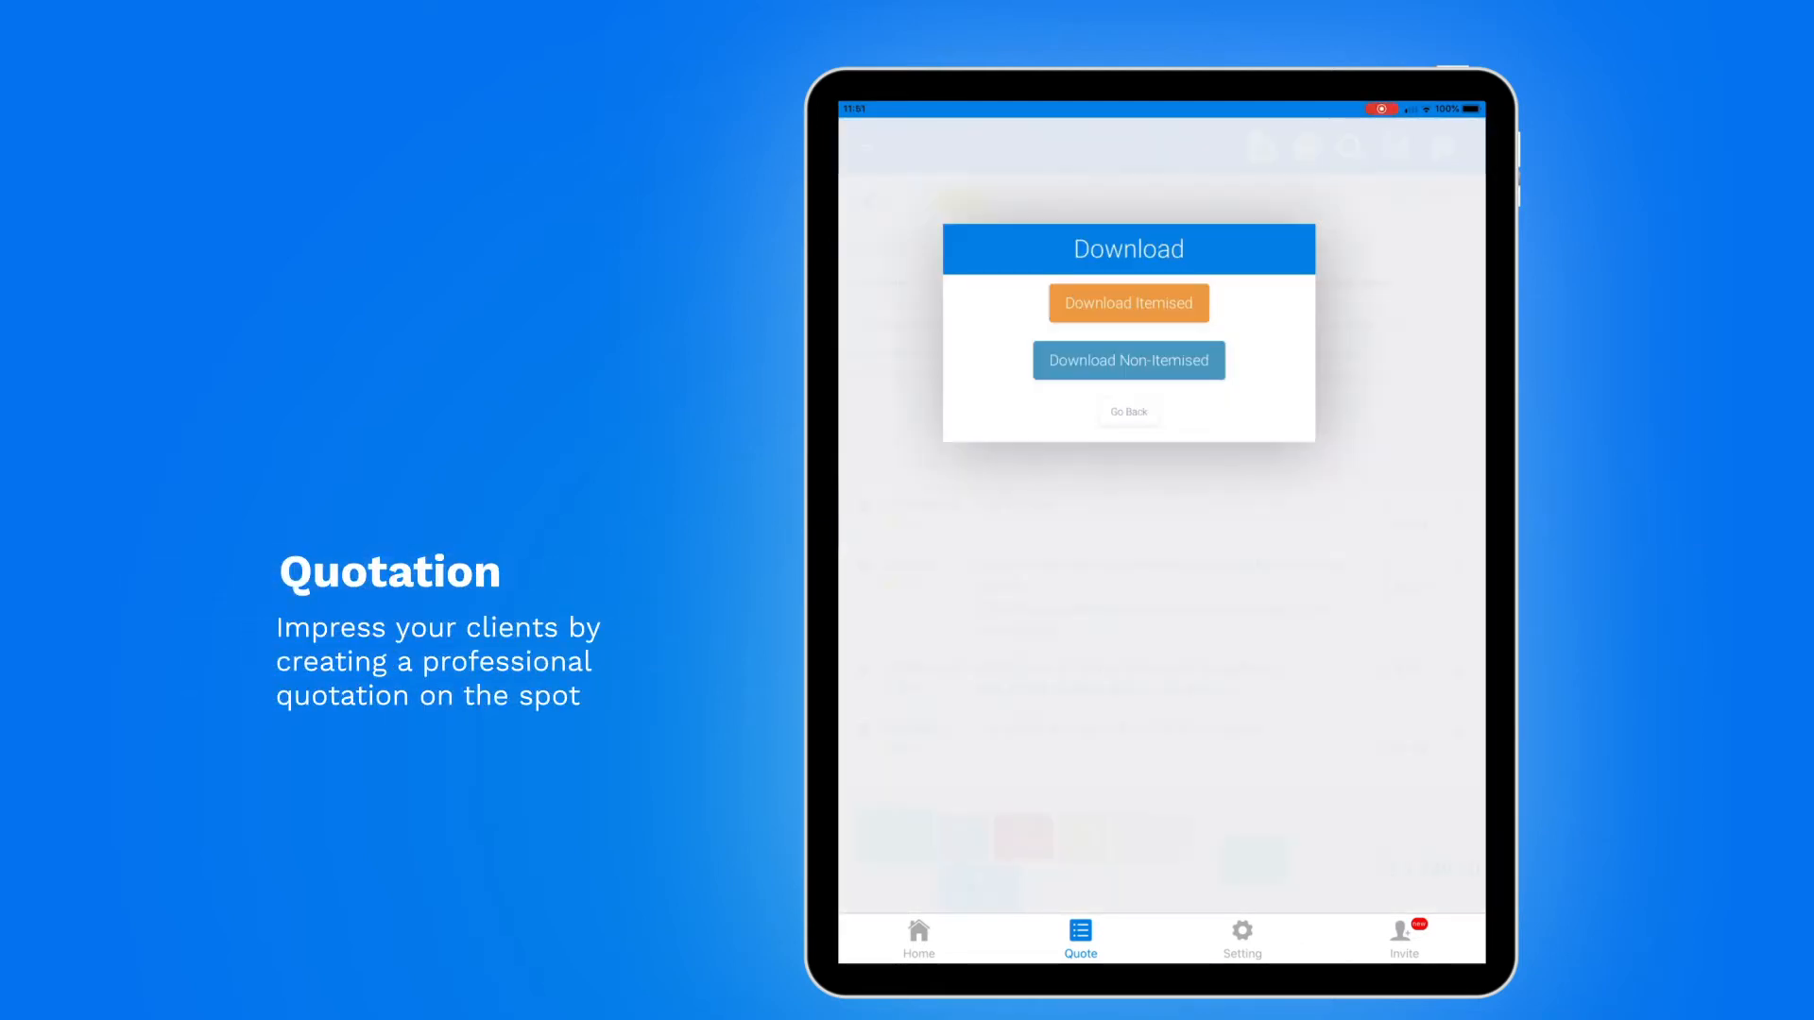
left_click(1128, 303)
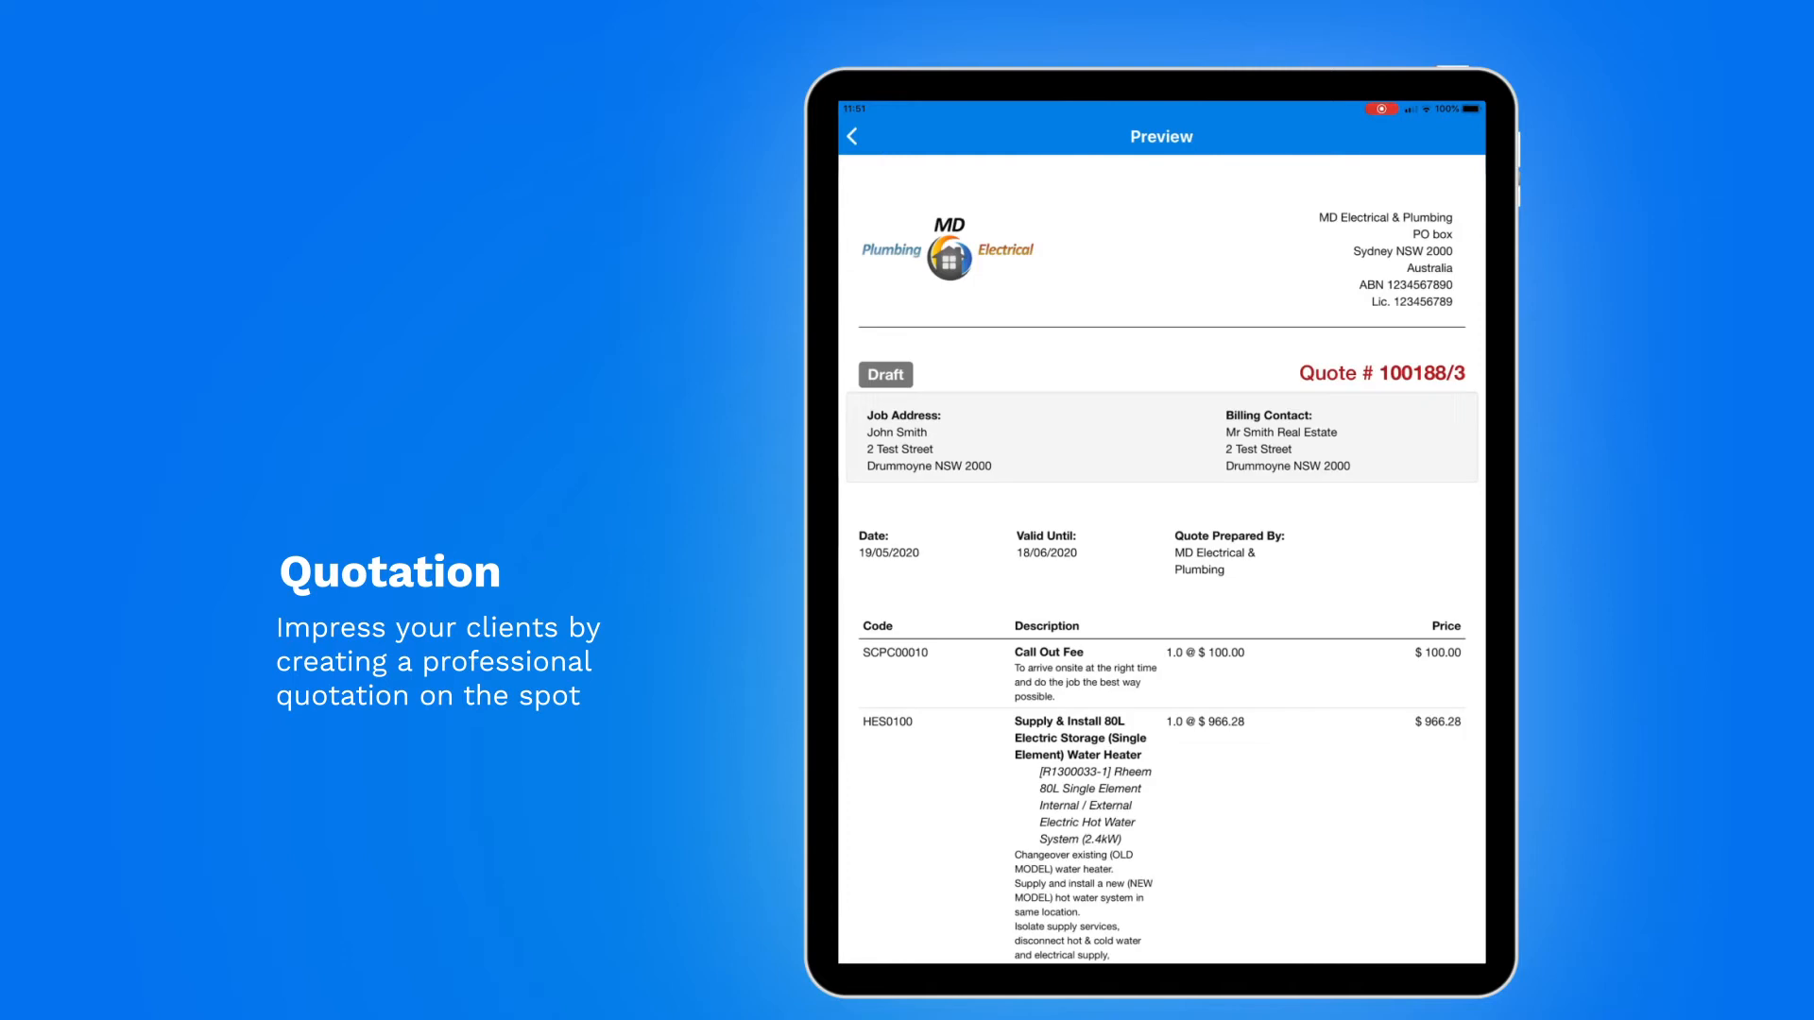
left_click(852, 136)
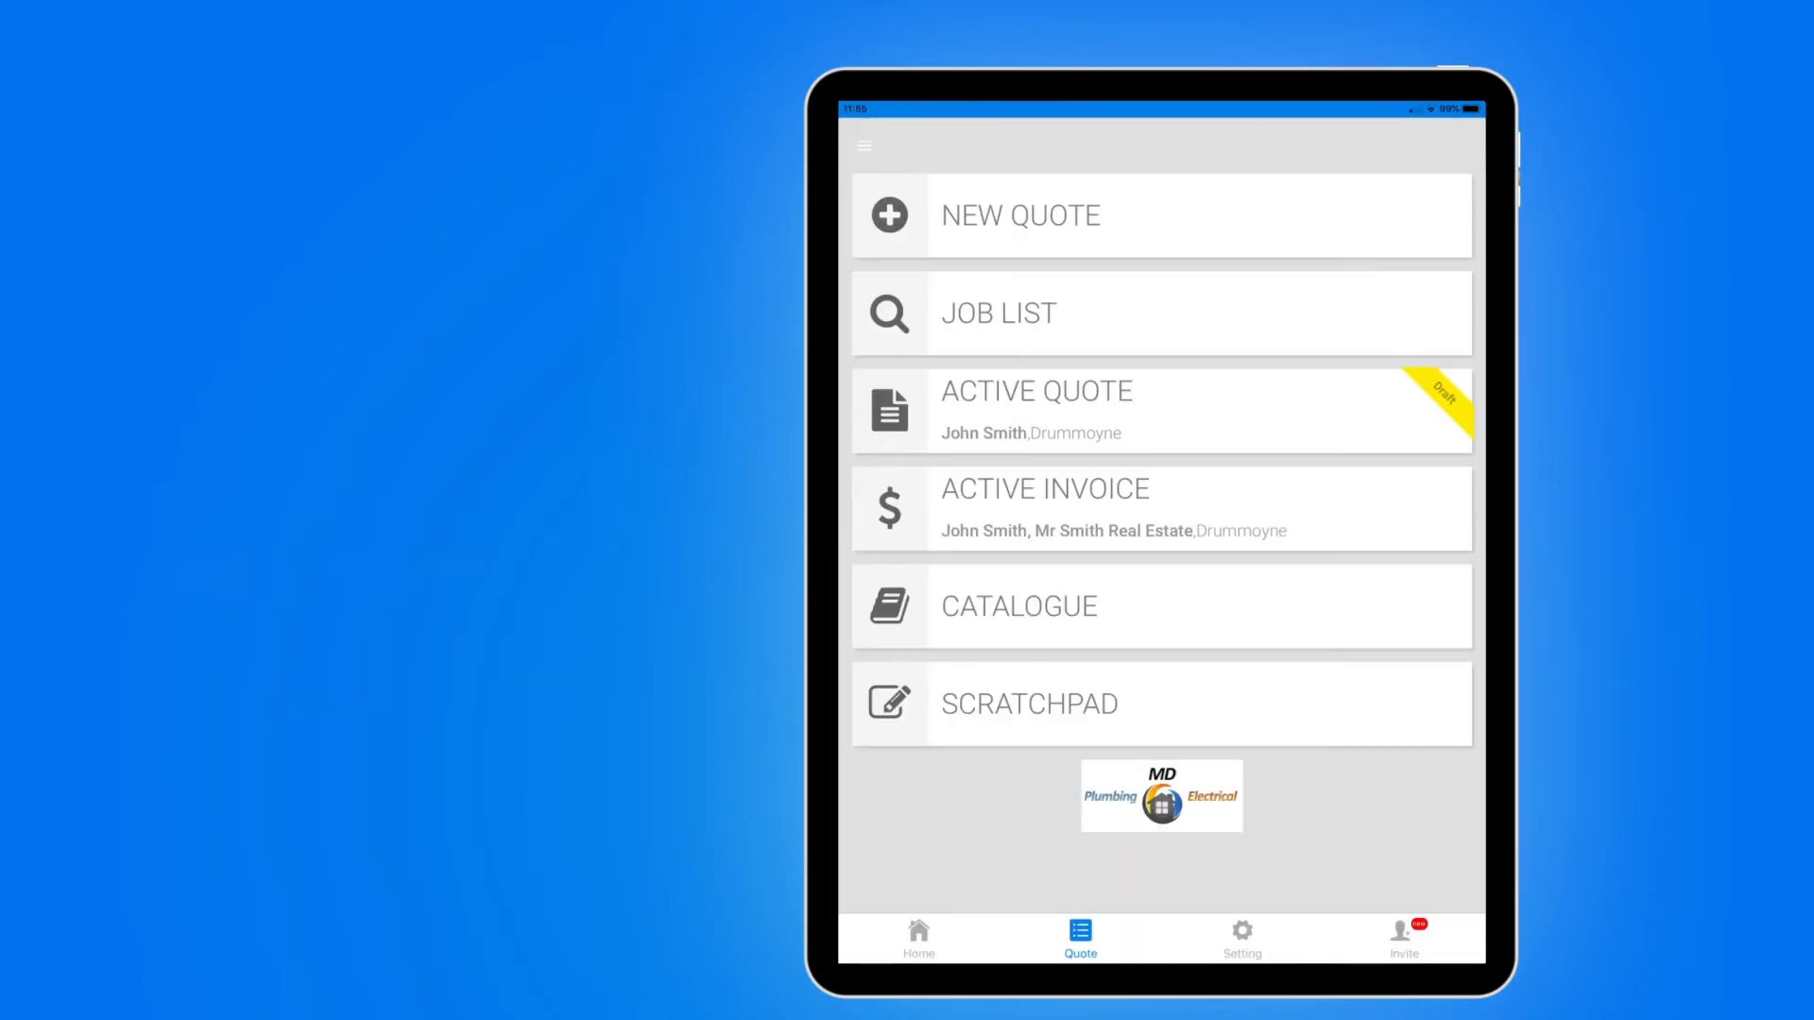
- Record the client's signed acceptance of the $1,749.10 quote and show Job #12149 billing in ServiceM8
left_click(1160, 410)
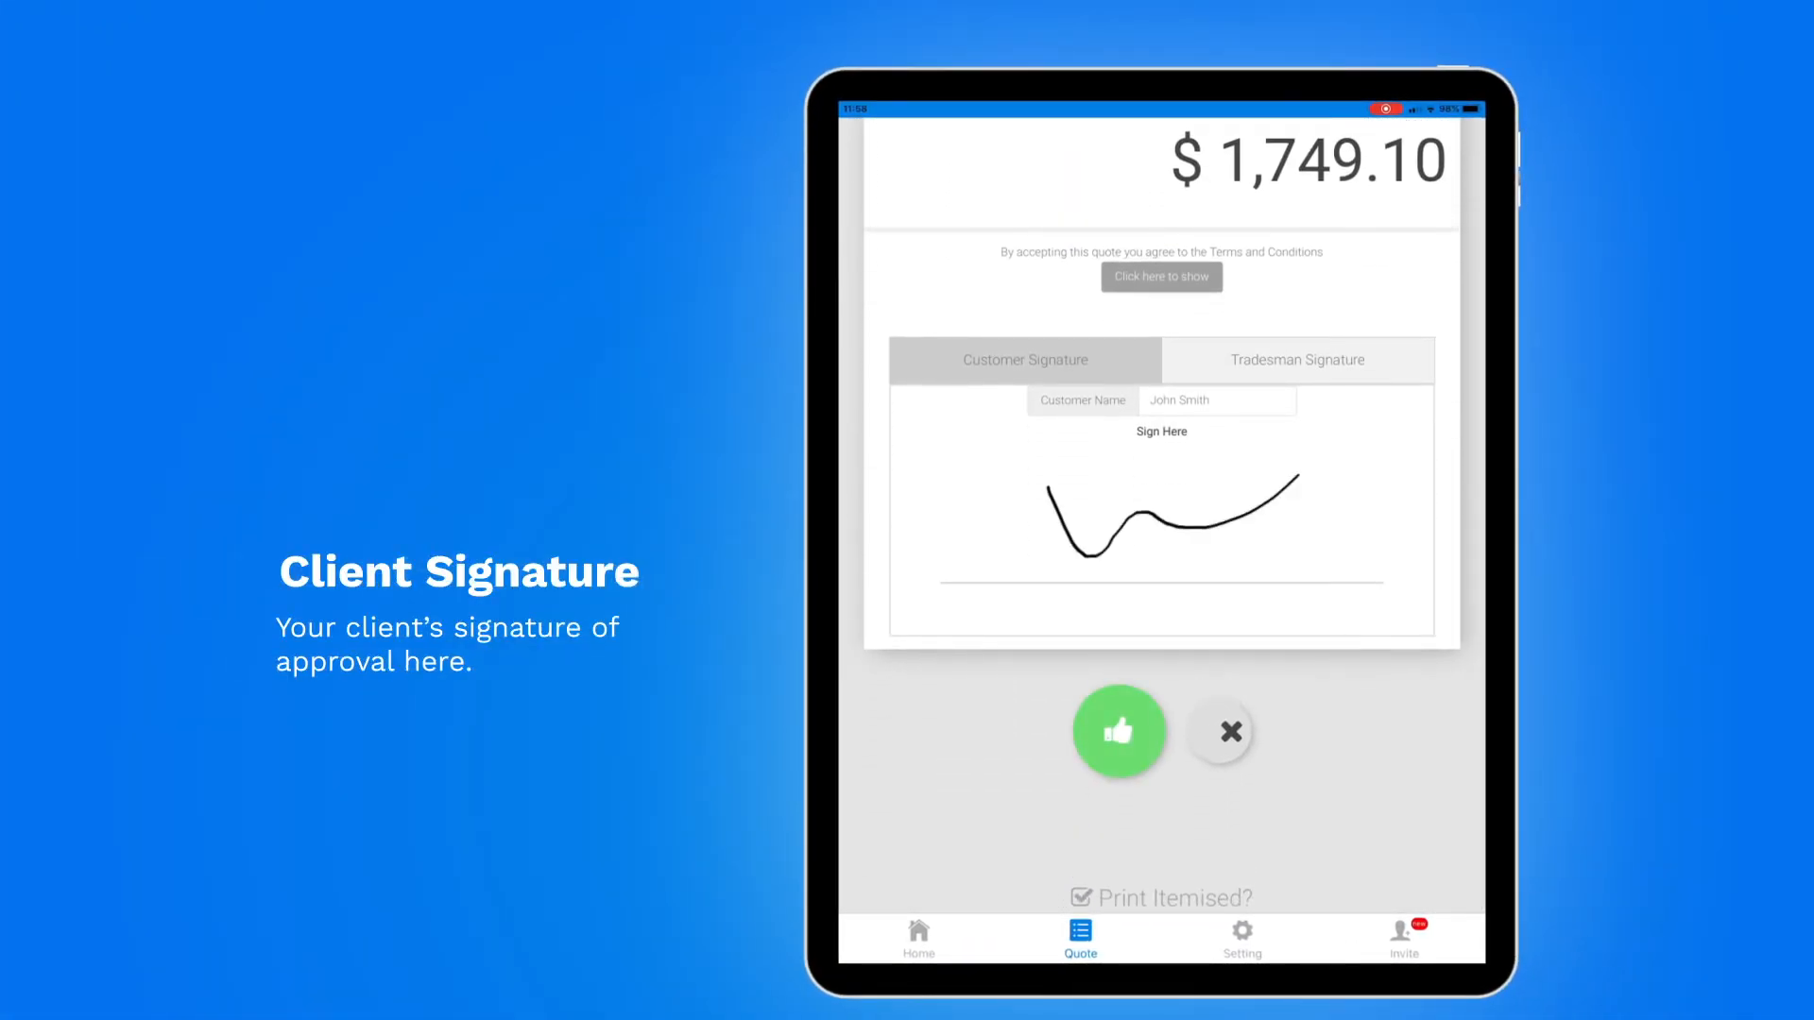
left_click(1118, 729)
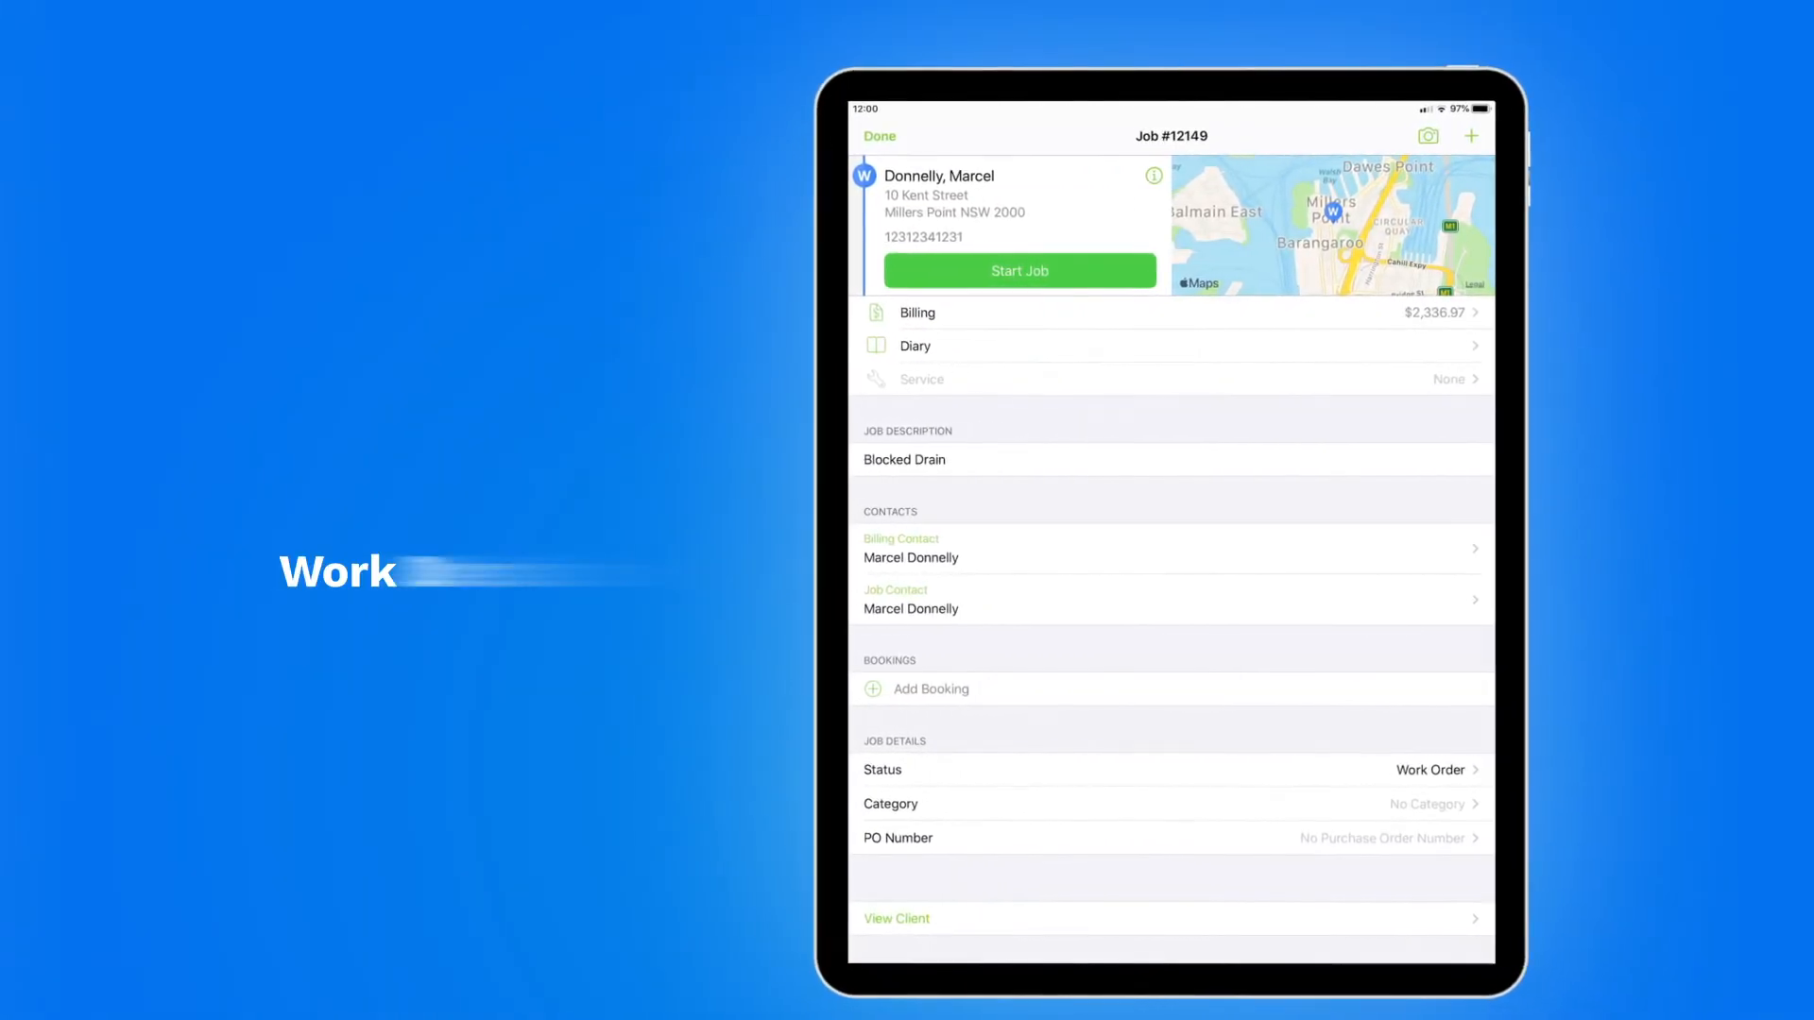
left_click(916, 312)
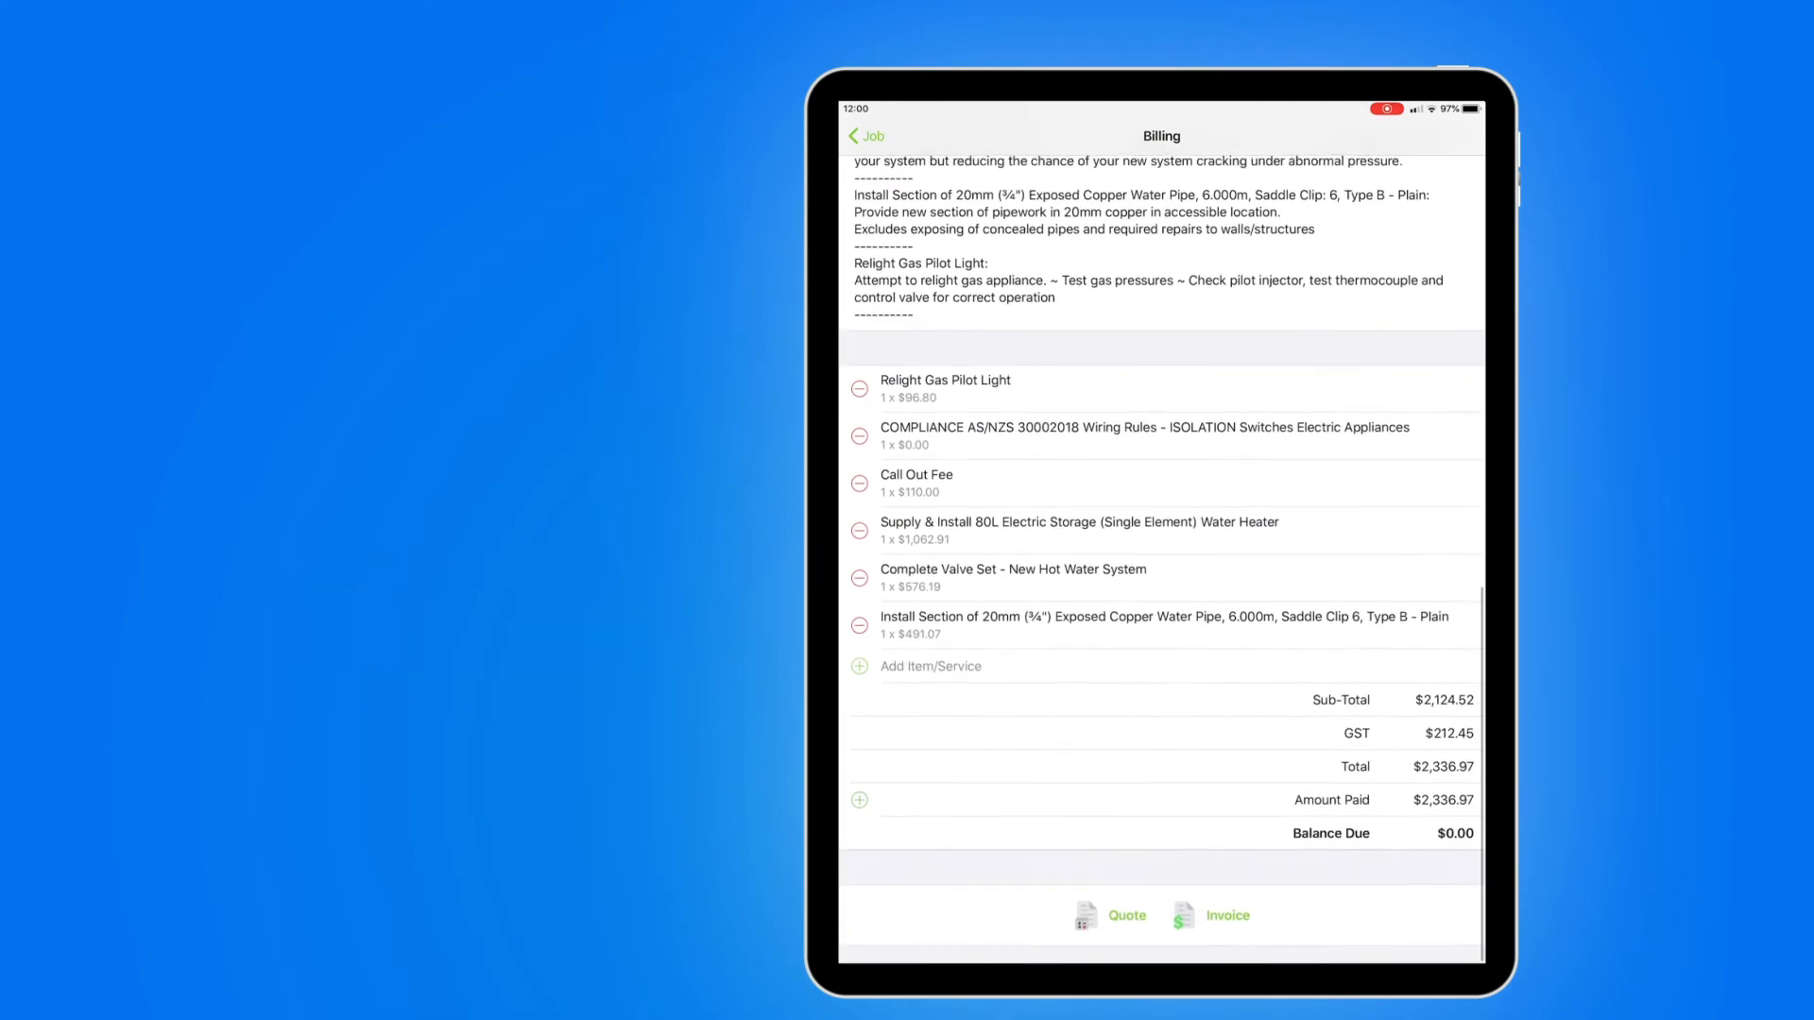
left_click(1228, 914)
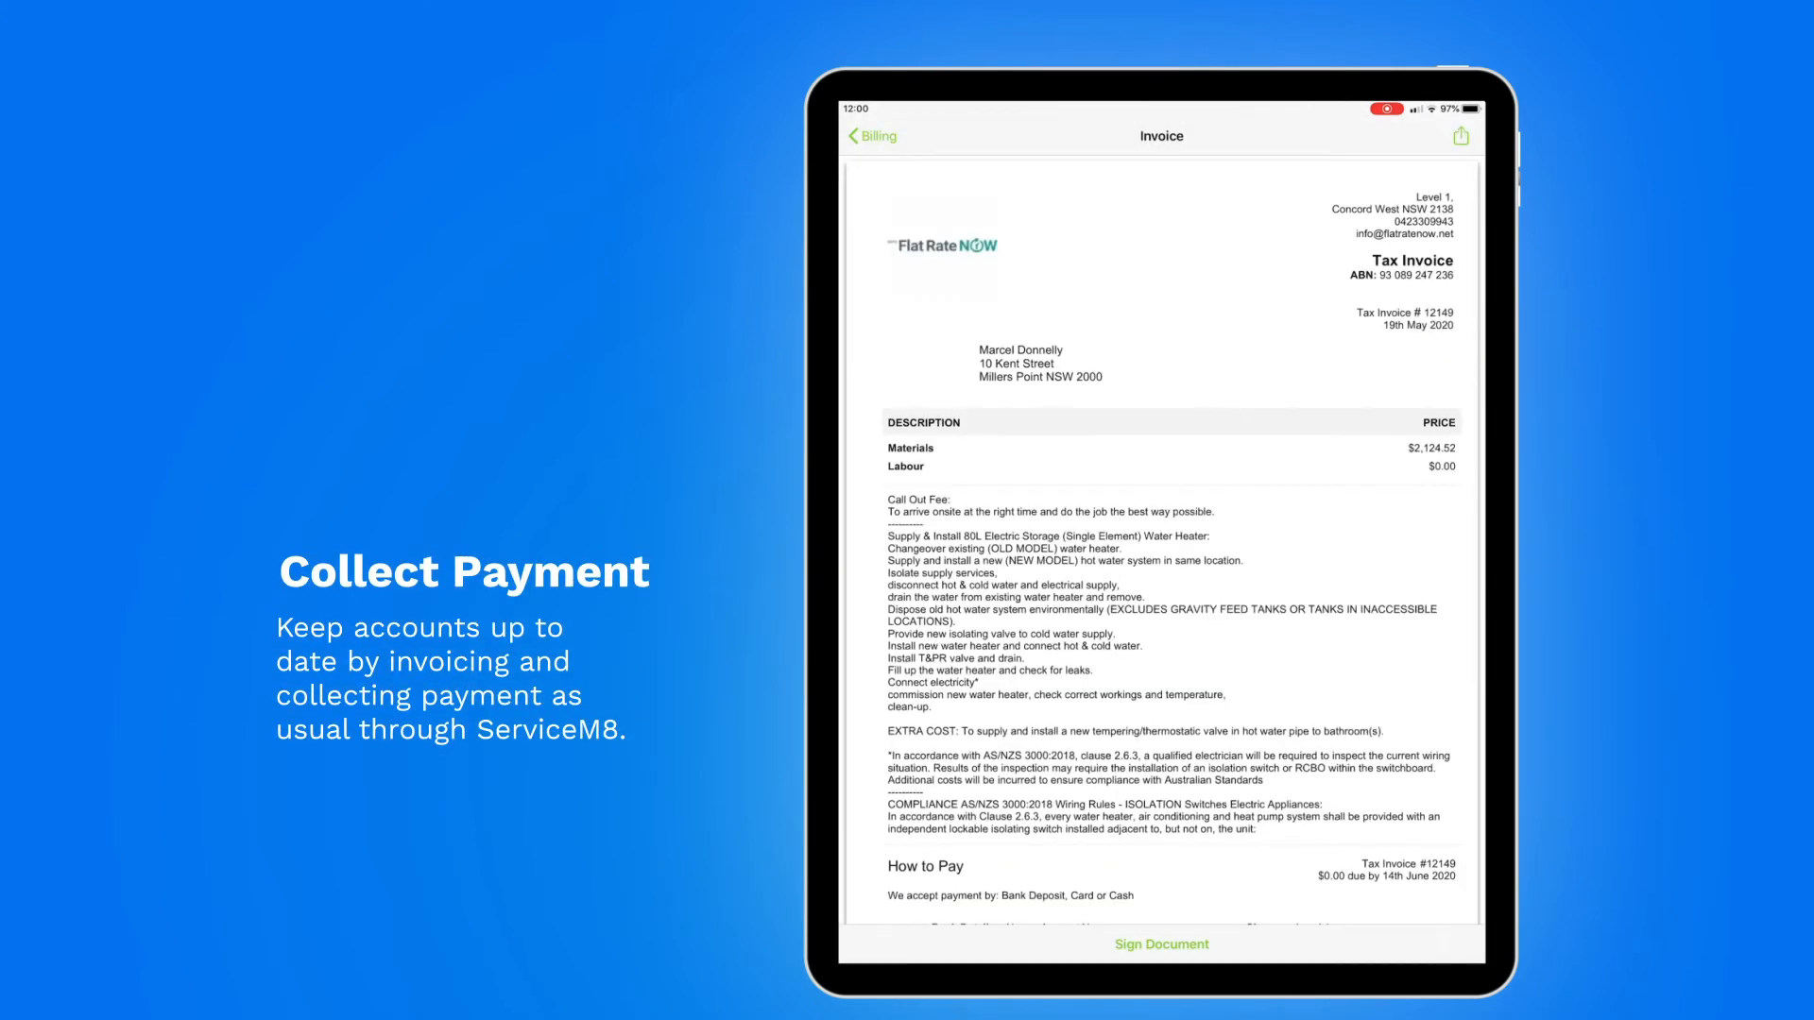
left_click(873, 136)
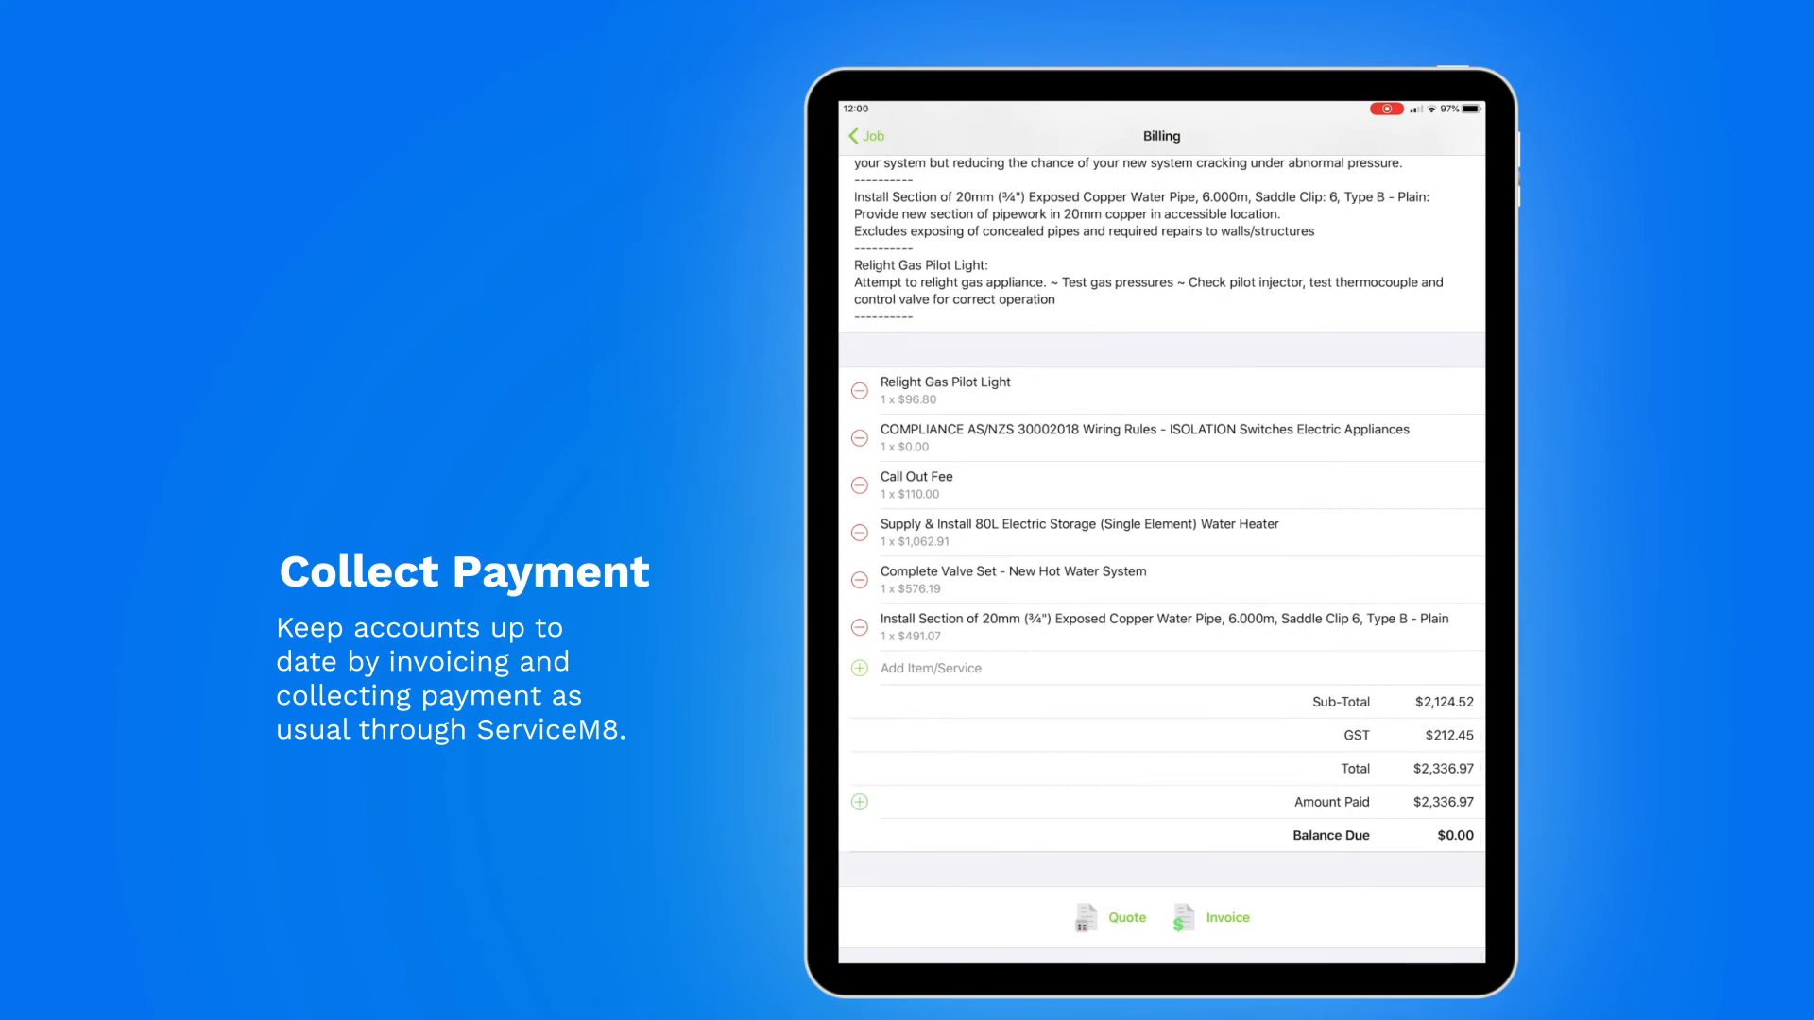
left_click(858, 801)
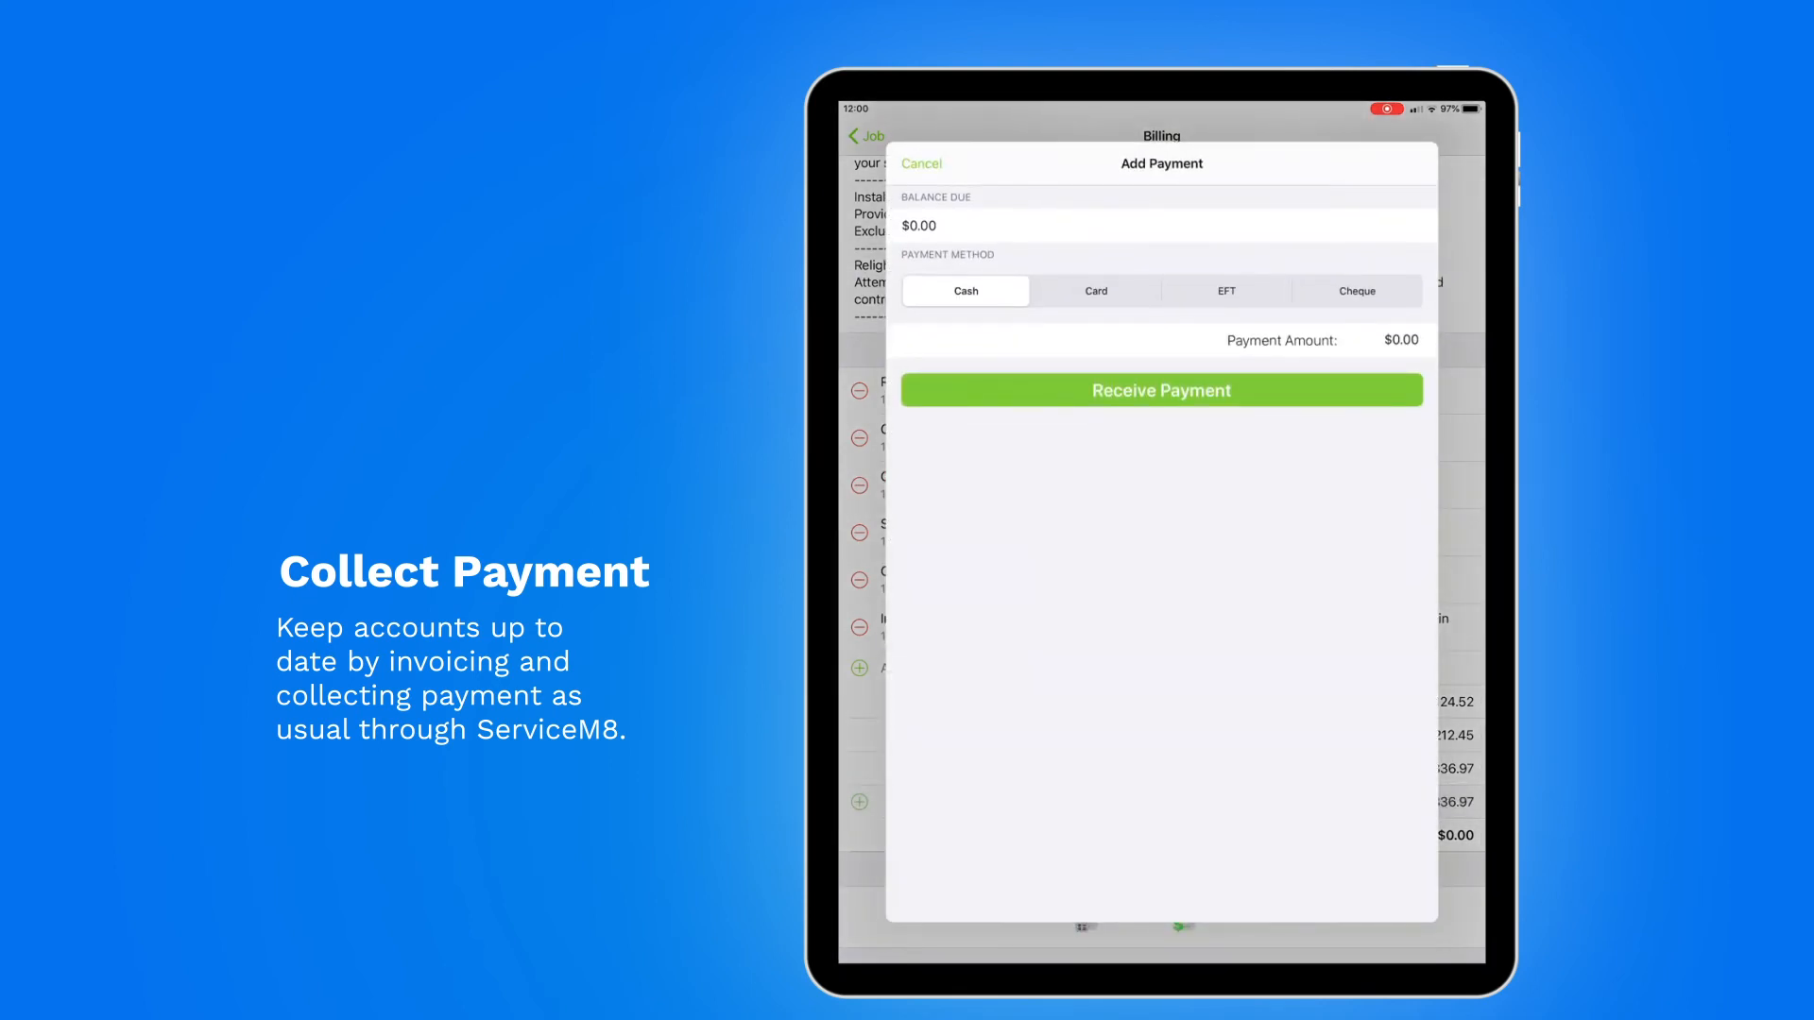
left_click(922, 163)
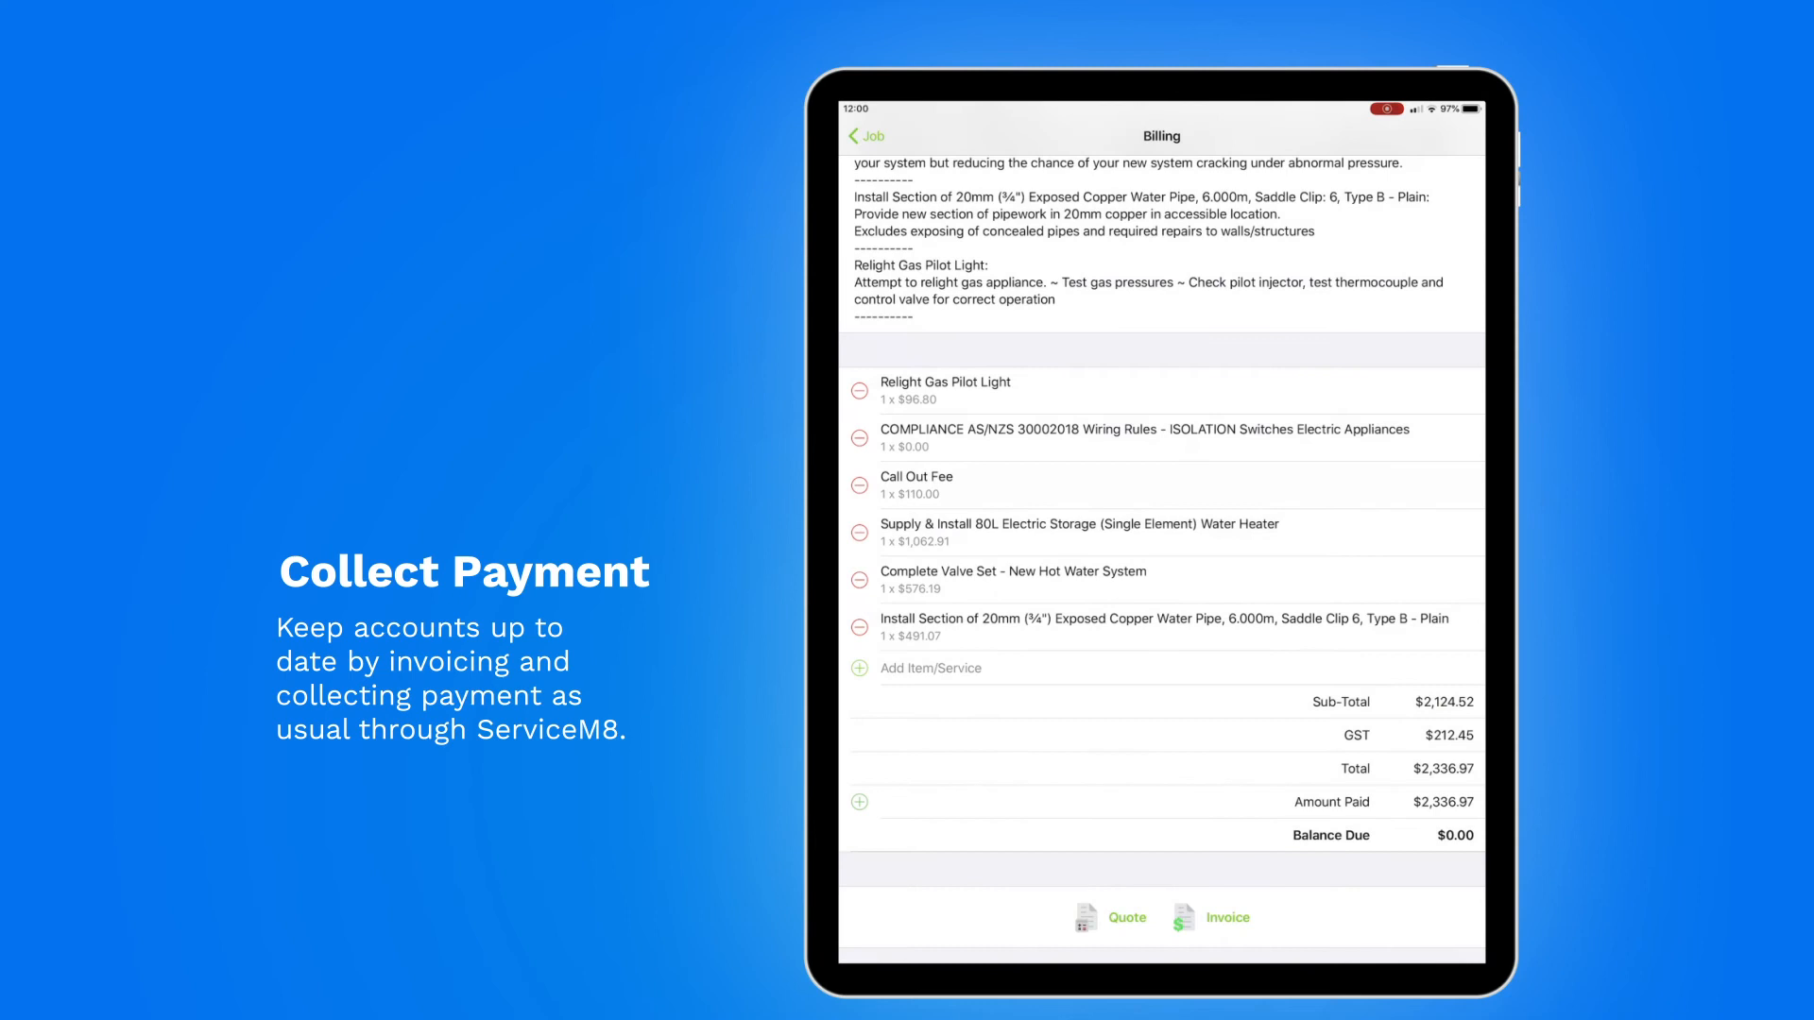